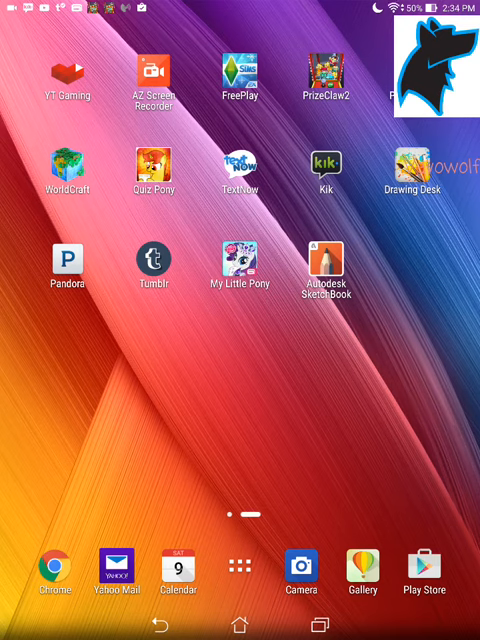
- Swipe between home pages until the main page with clock, weather and Google search shows
scroll(left, 3)
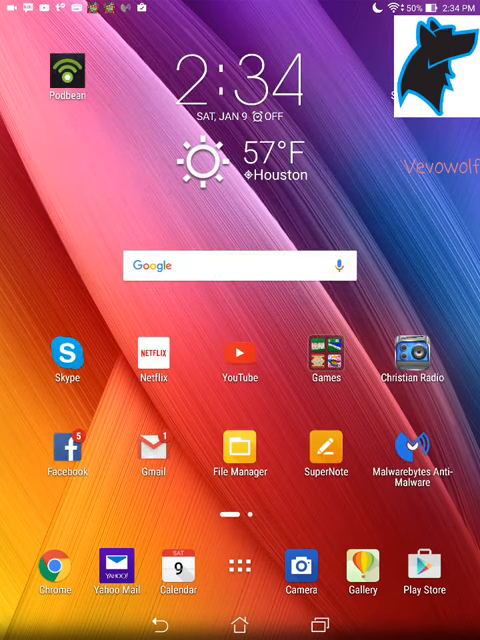
scroll(left, 3)
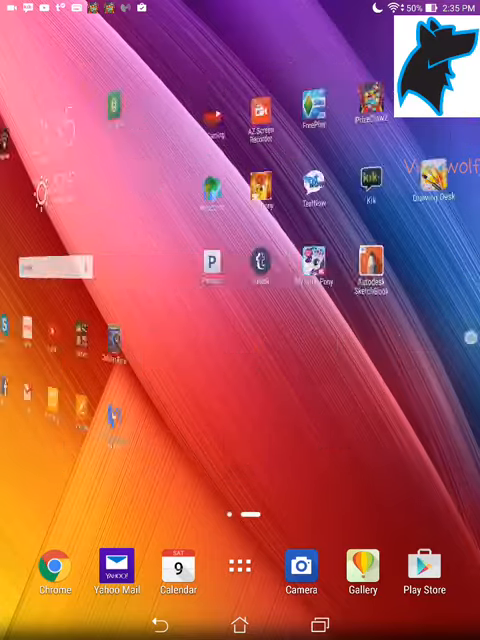
scroll(left, 3)
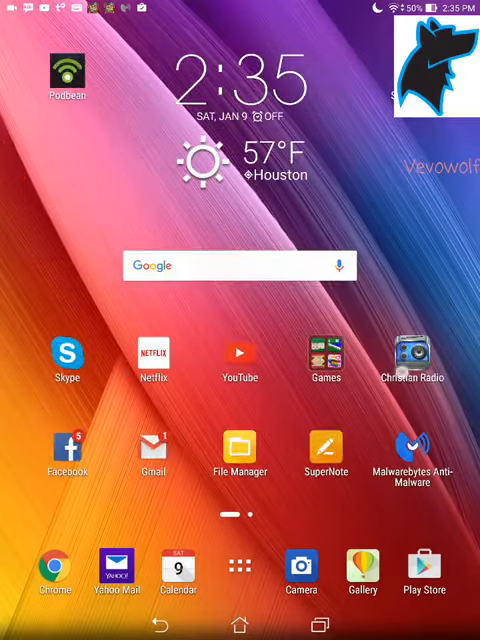
scroll(left, 3)
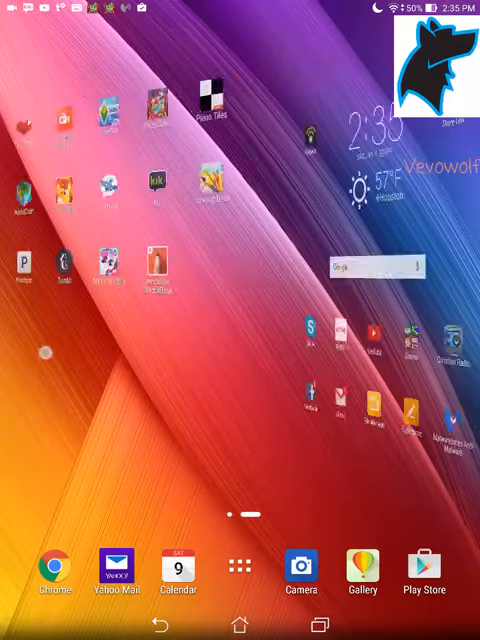
scroll(left, 3)
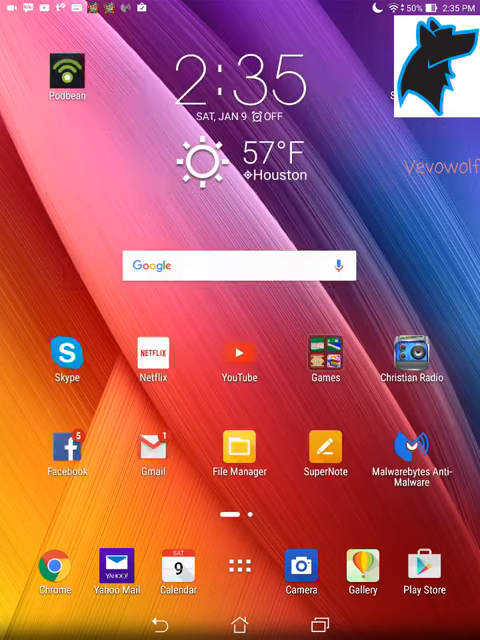
scroll(left, 3)
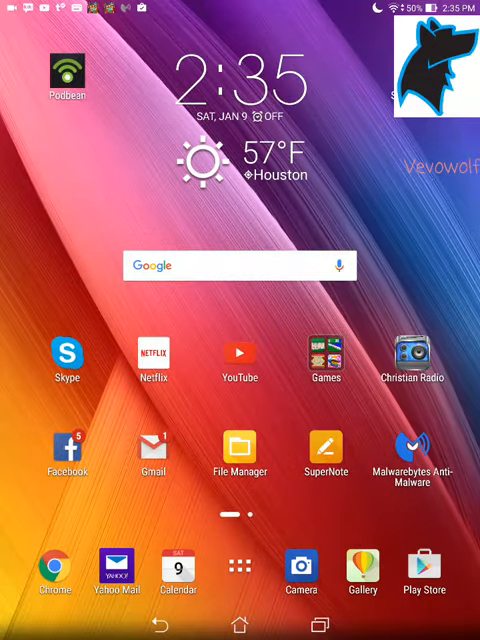
- Swipe to the second home page with YT Gaming, Kik, Pandora and SketchBook
scroll(left, 3)
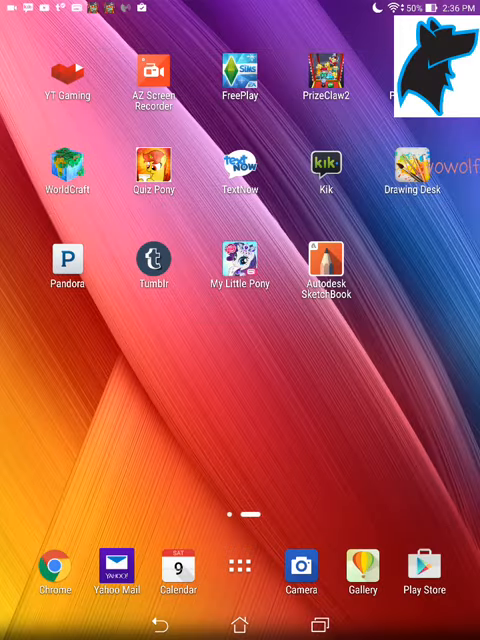
drag(240, 5, 240, 300)
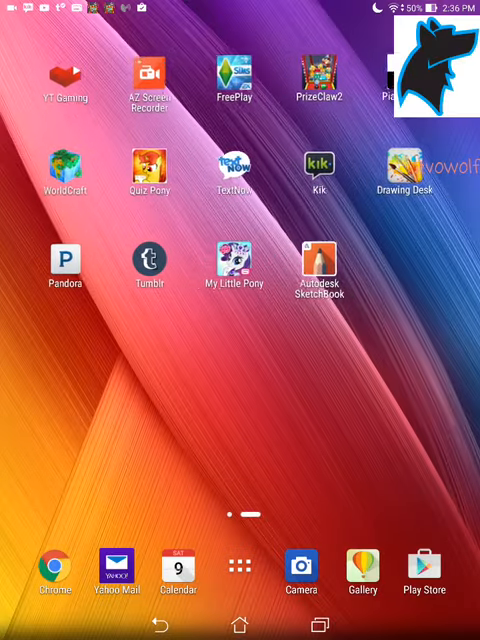
scroll(left, 3)
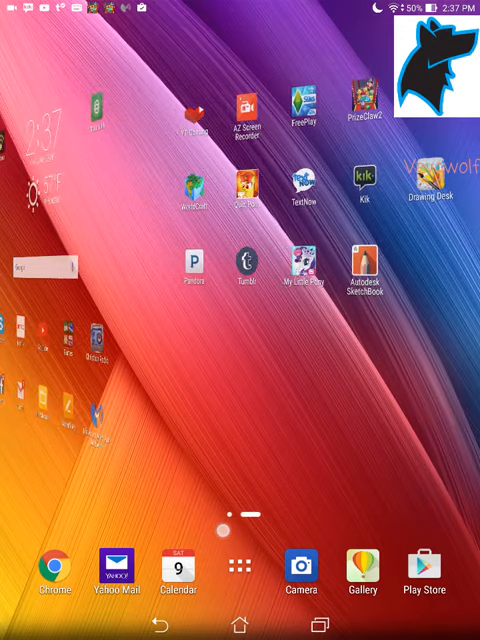
scroll(left, 3)
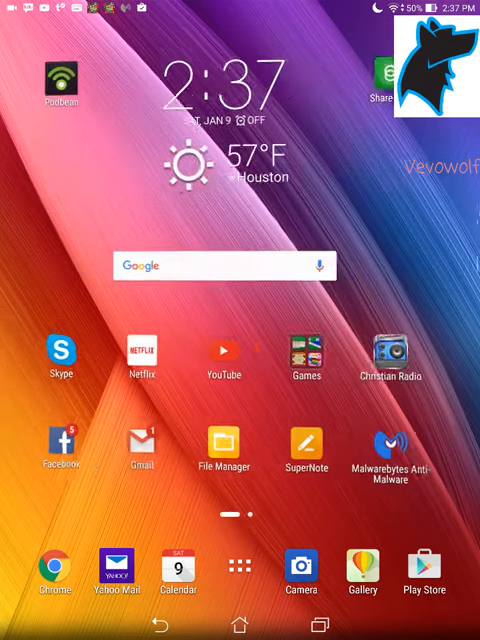
scroll(left, 3)
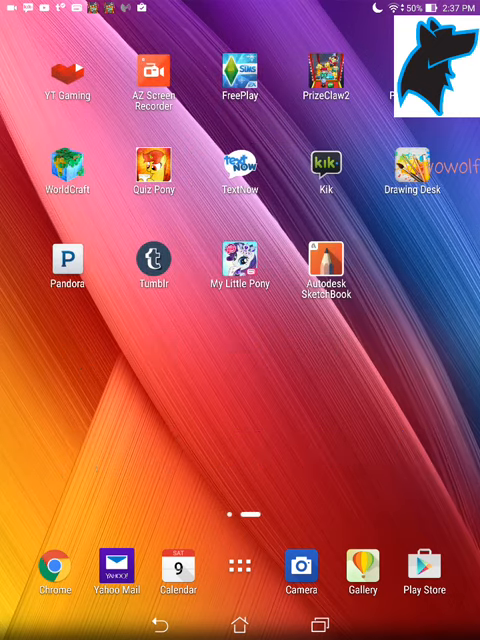